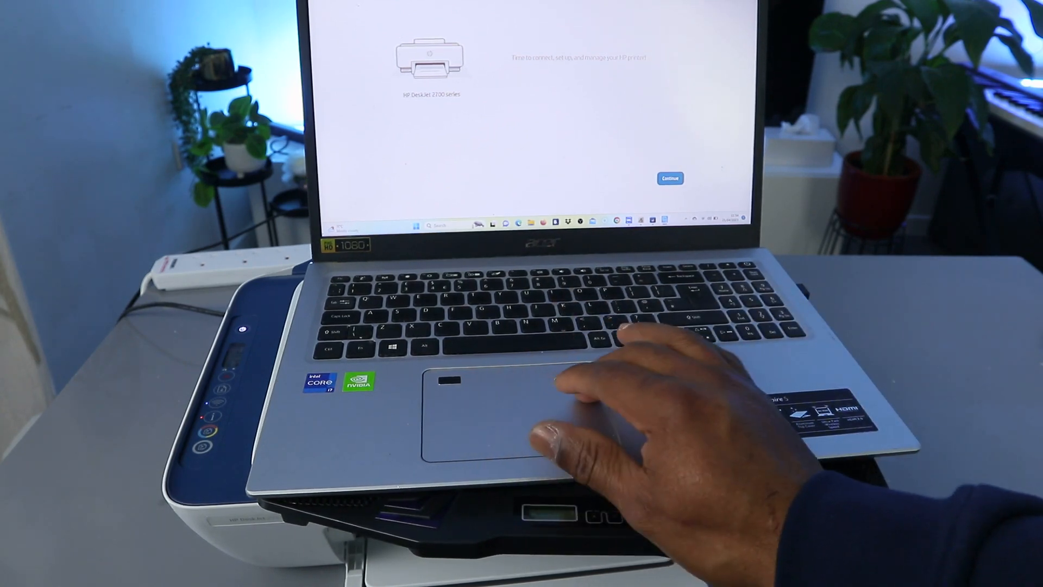
Continue from the HP DeskJet 2700 series screen to start connecting it to Wi-Fi
click(669, 179)
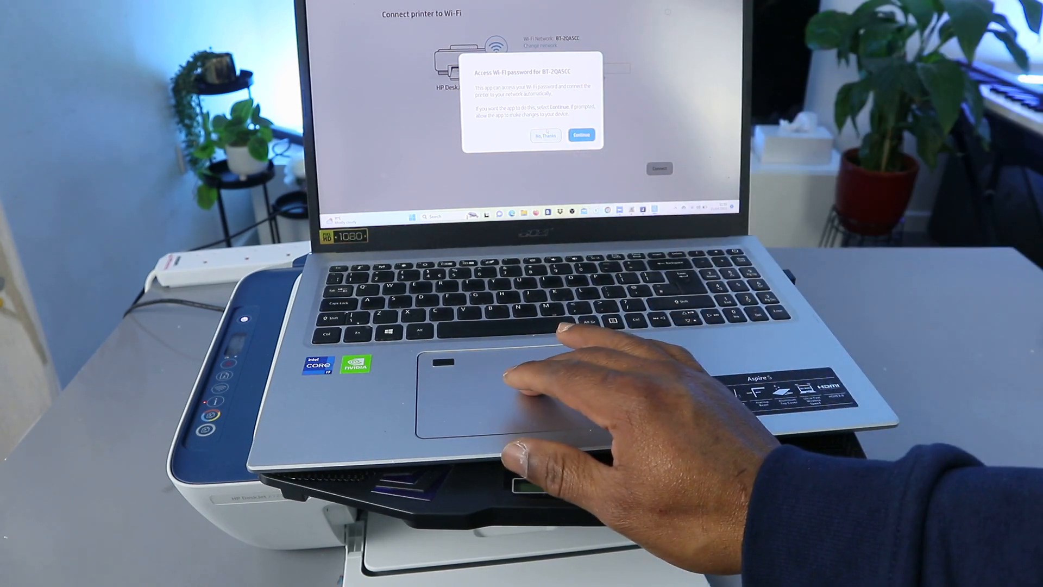
click(580, 134)
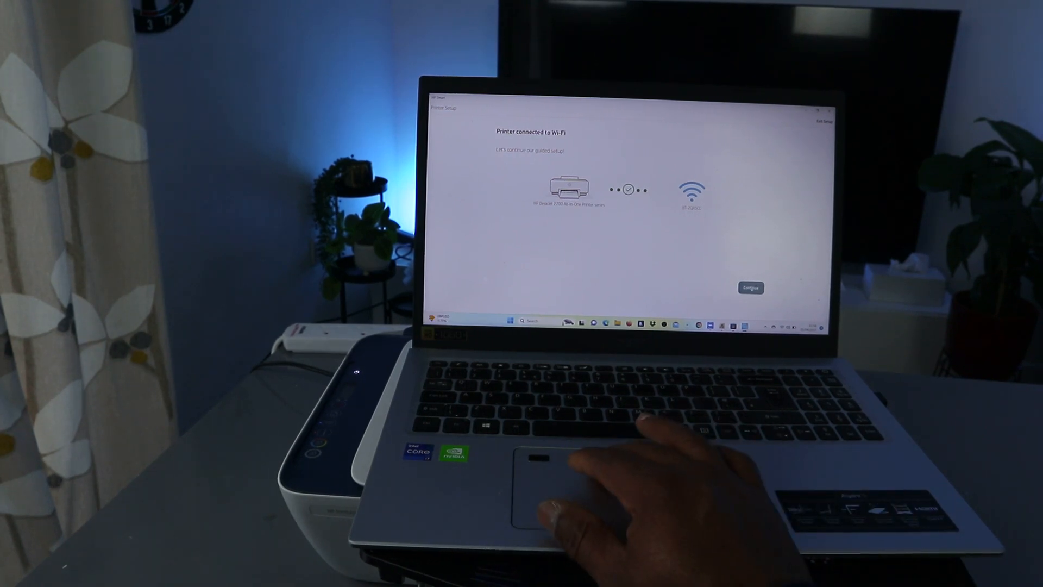
Continue once 'Printer connected to Wi-Fi' appears for the DeskJet 2700
click(750, 287)
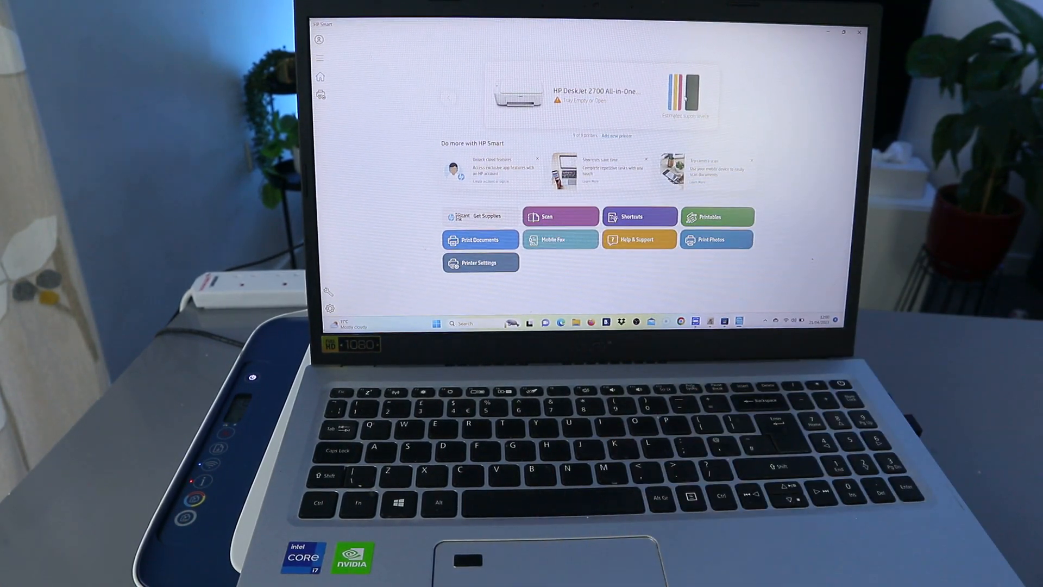
Select the HP DeskJet 2700 All-in-One tile to show its printer details page
click(480, 262)
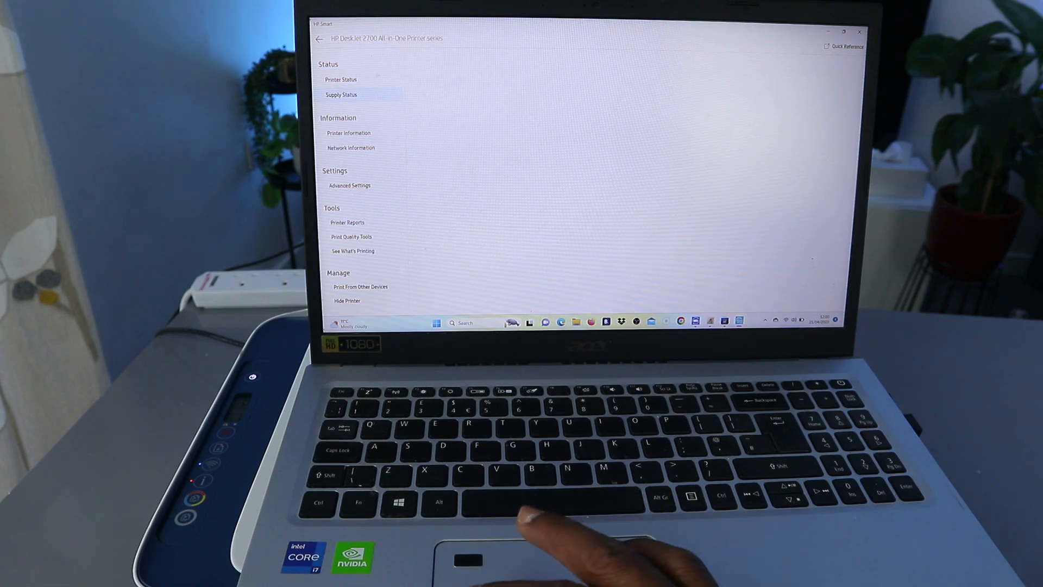
View Printer Status (out of paper), then the Supply Status page for ink levels
click(340, 79)
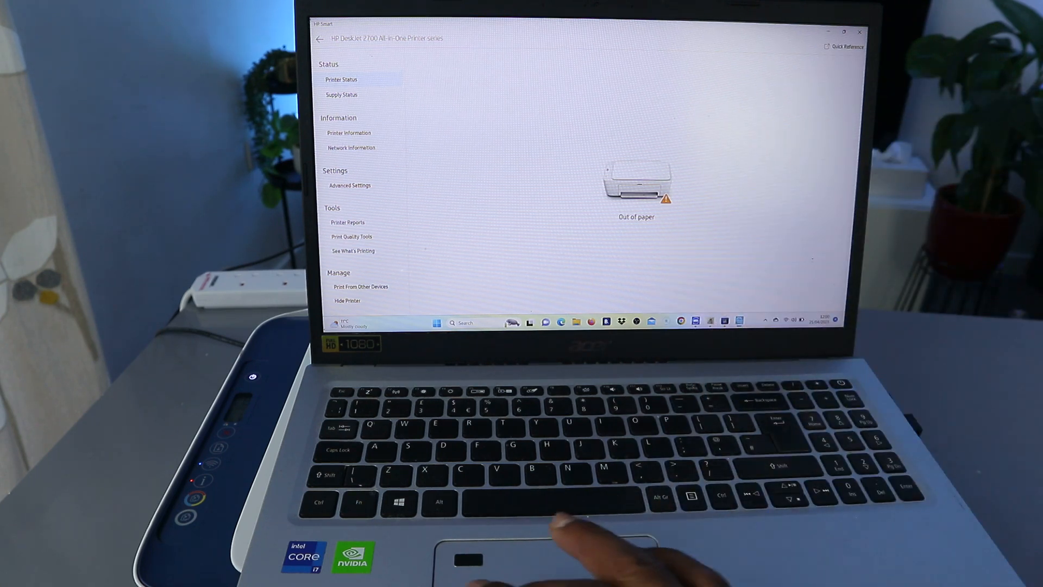
click(341, 95)
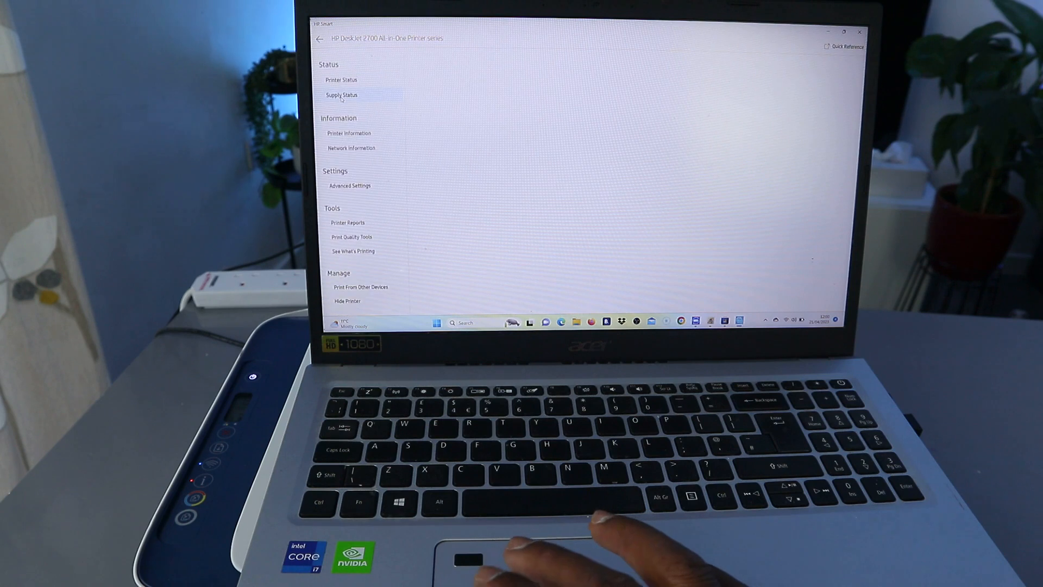
mouse_move(632, 533)
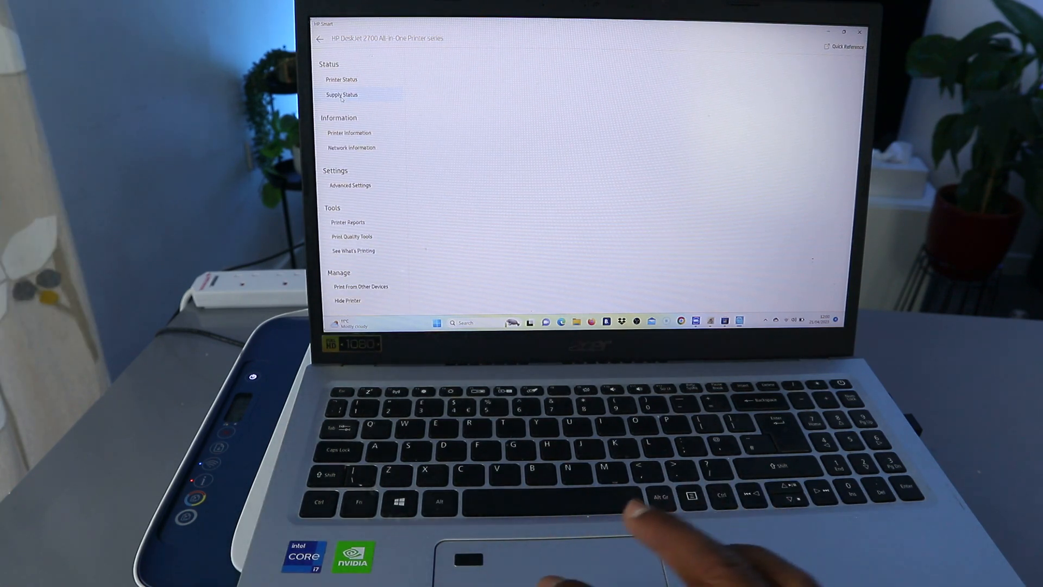